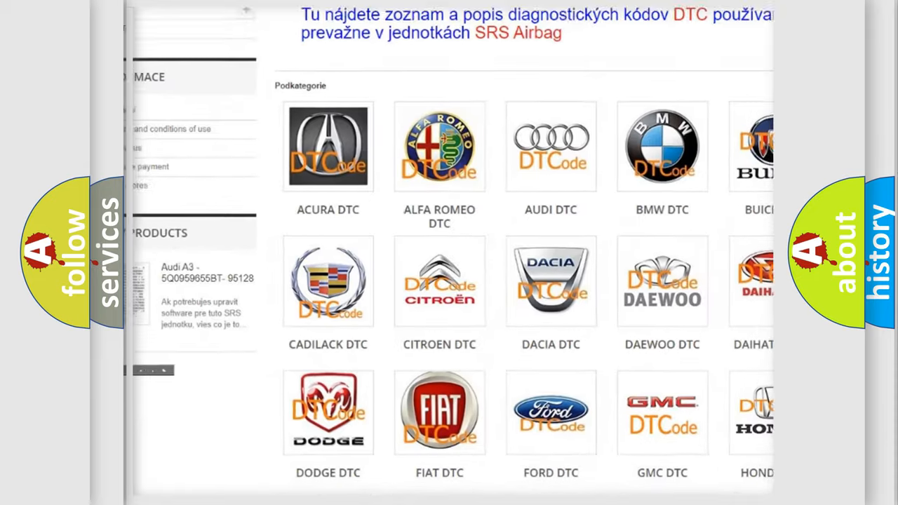
Step: Scroll down the DTC brand catalogue from Hummer through to Mazda
scroll(down, 3)
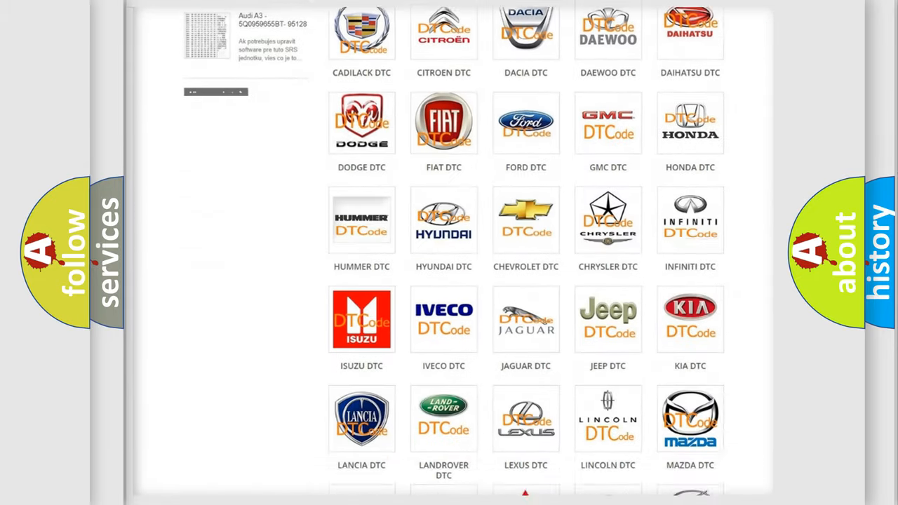
scroll(down, 3)
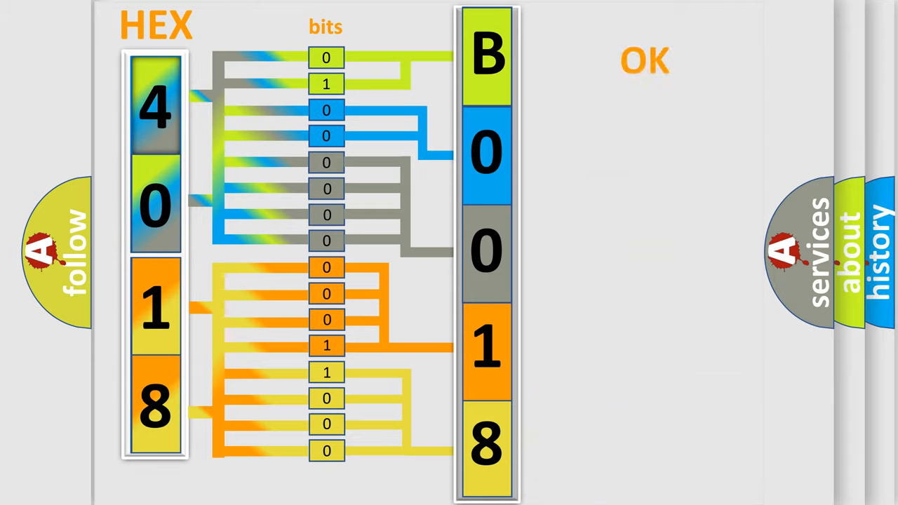
Step: Advance the animation so decoded code B0018 stands alone without the hex and bit mapping
click(644, 60)
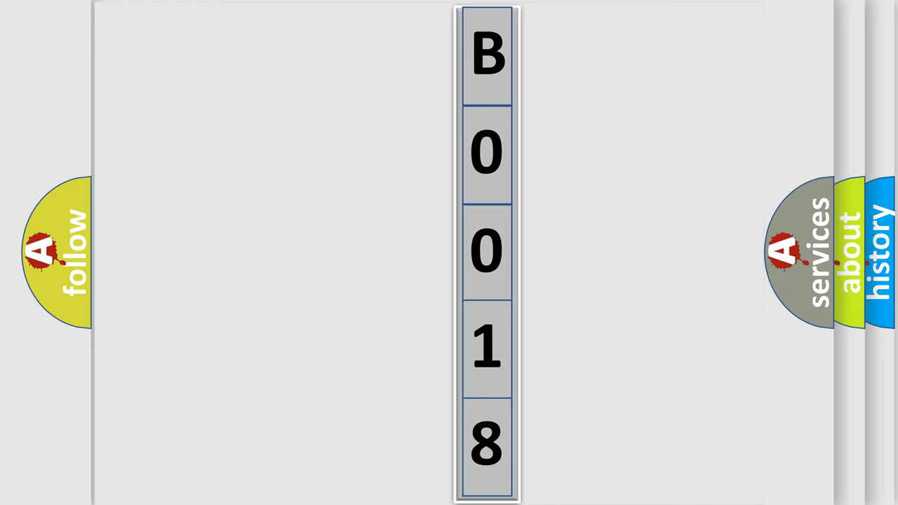